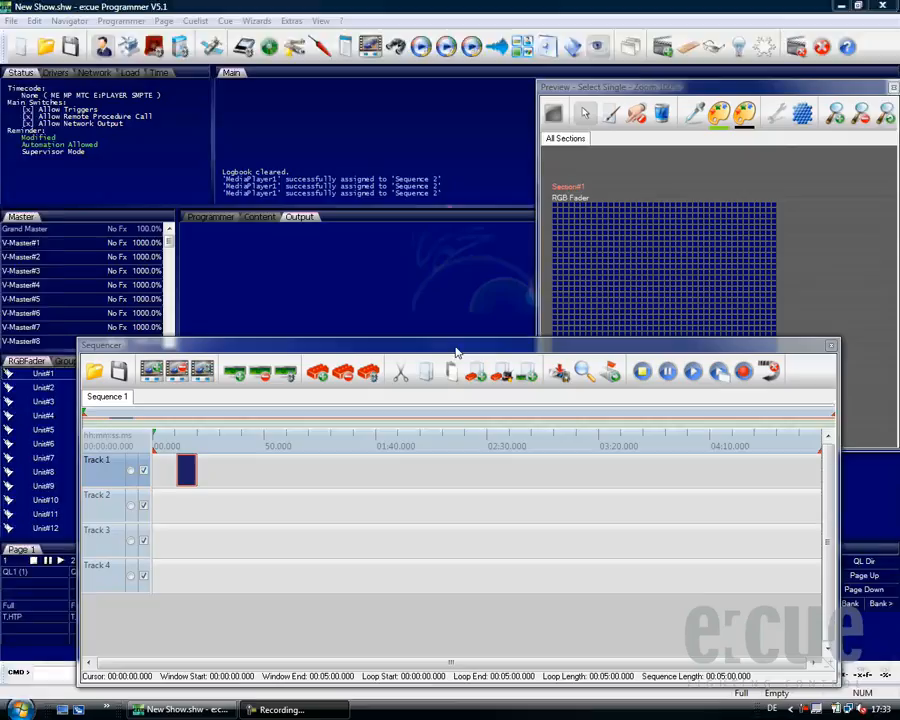
Show the Add Standard / Add Media Sequence menu from the Sequencer toolbar.
left_click(99, 323)
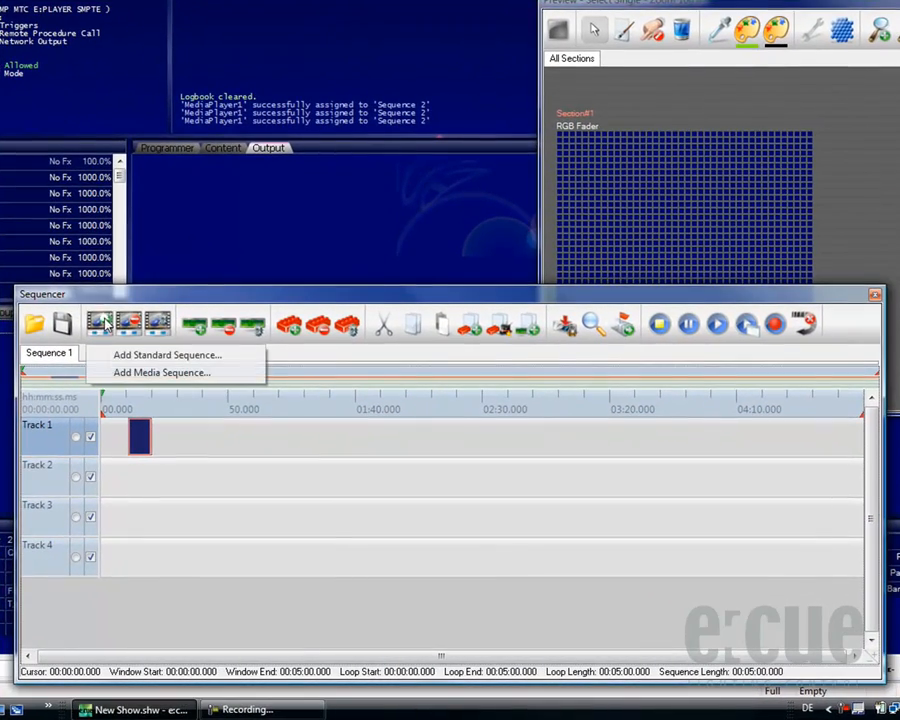
mouse_move(161, 373)
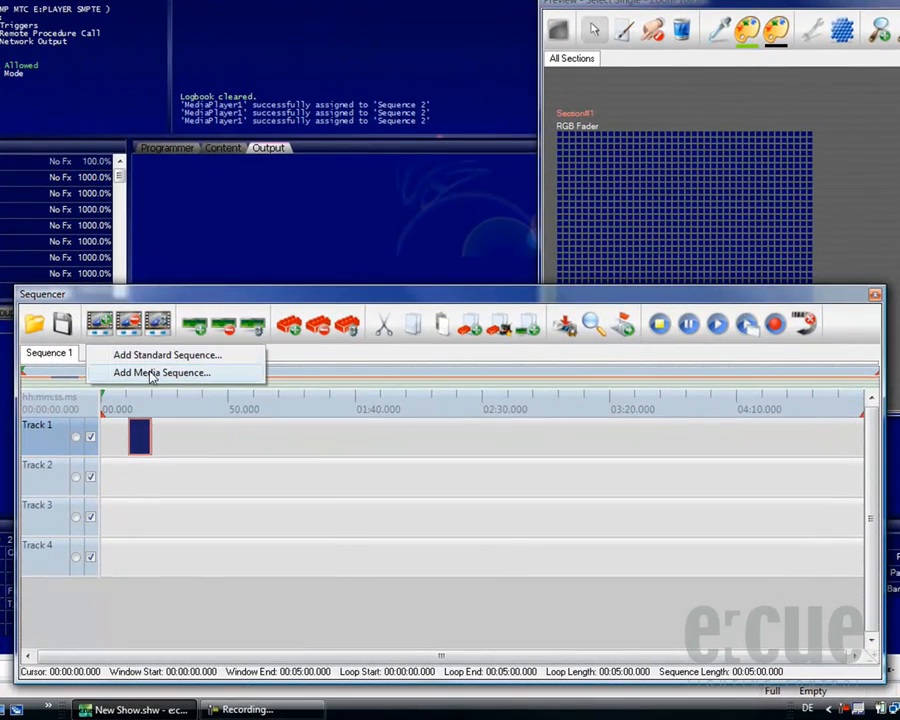
Add Sequence 2 as a media sequence on Media Player 1 with the 3dballsgrid AVI video.
left_click(161, 372)
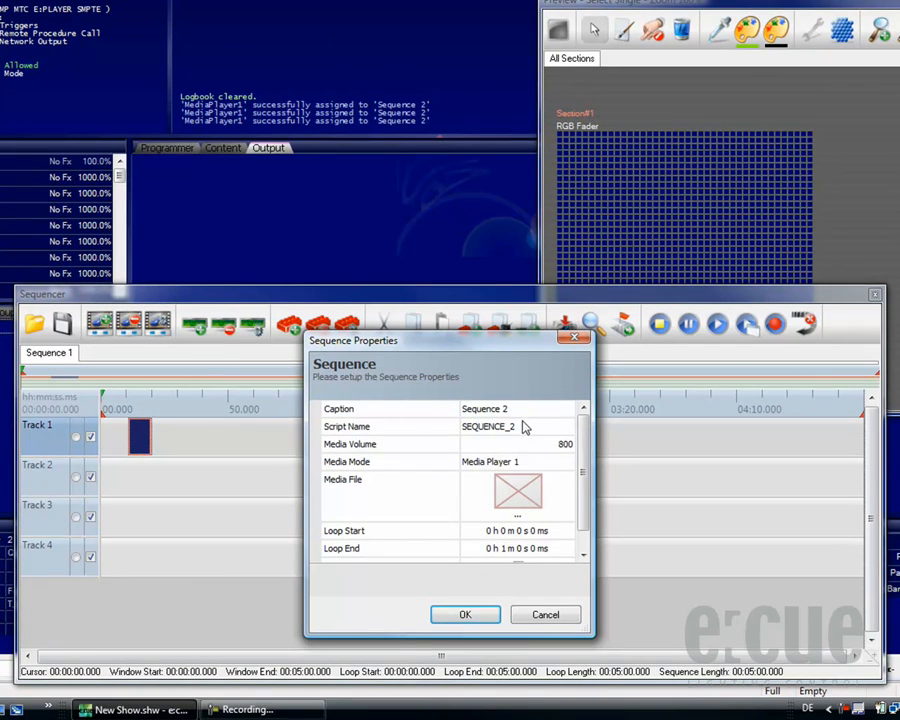
mouse_move(520, 452)
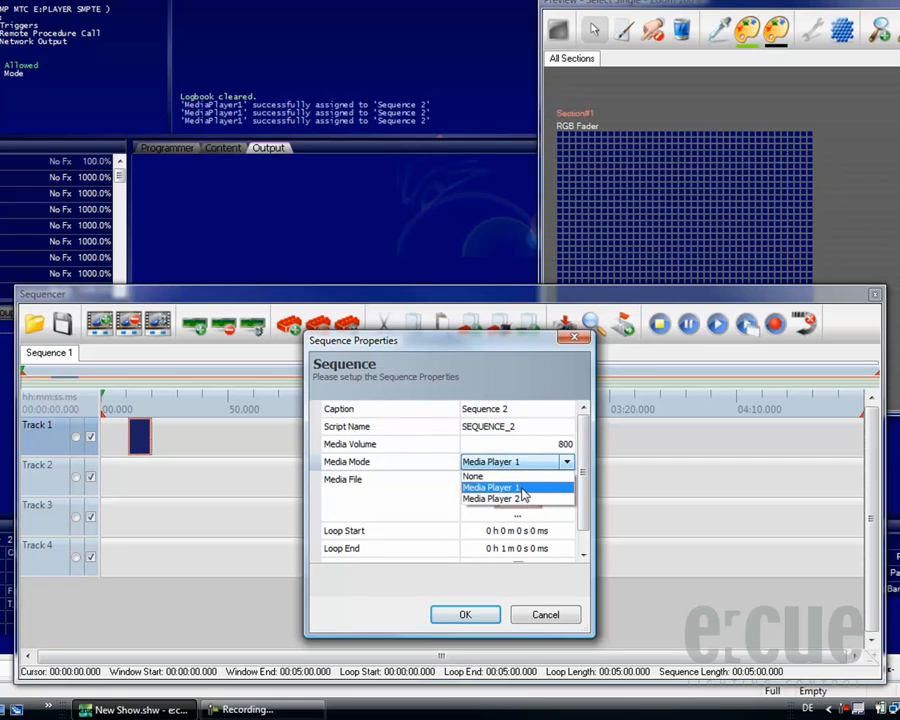
left_click(510, 487)
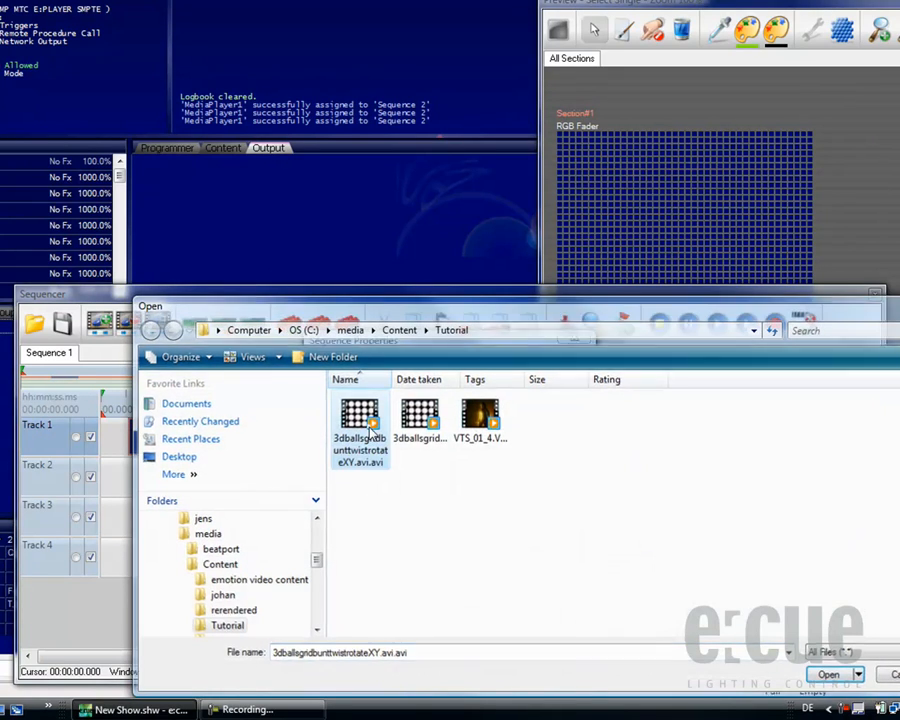
left_click(828, 673)
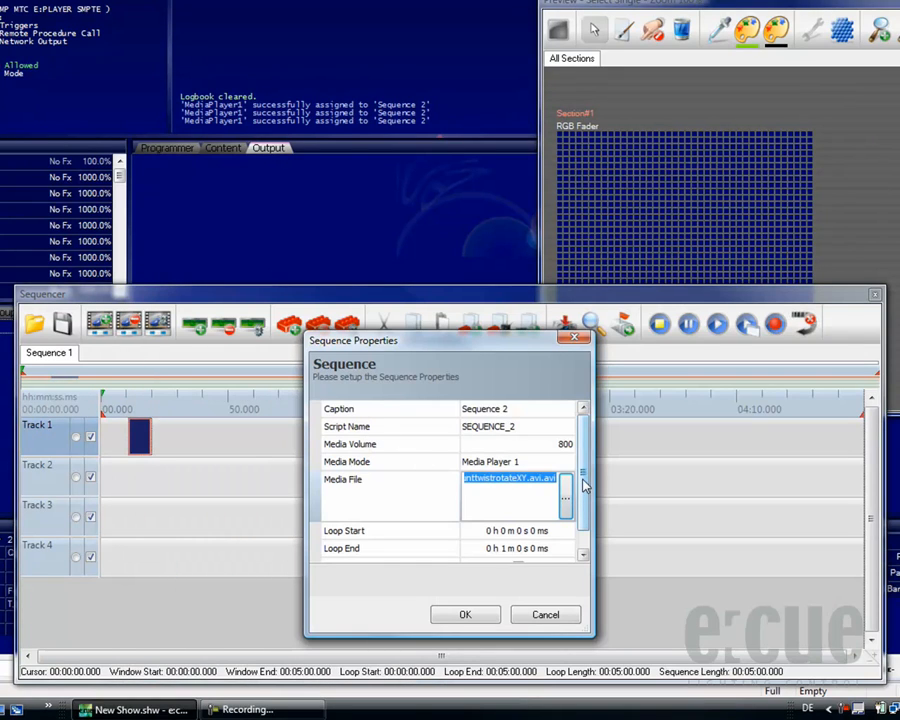
scroll("down", 3)
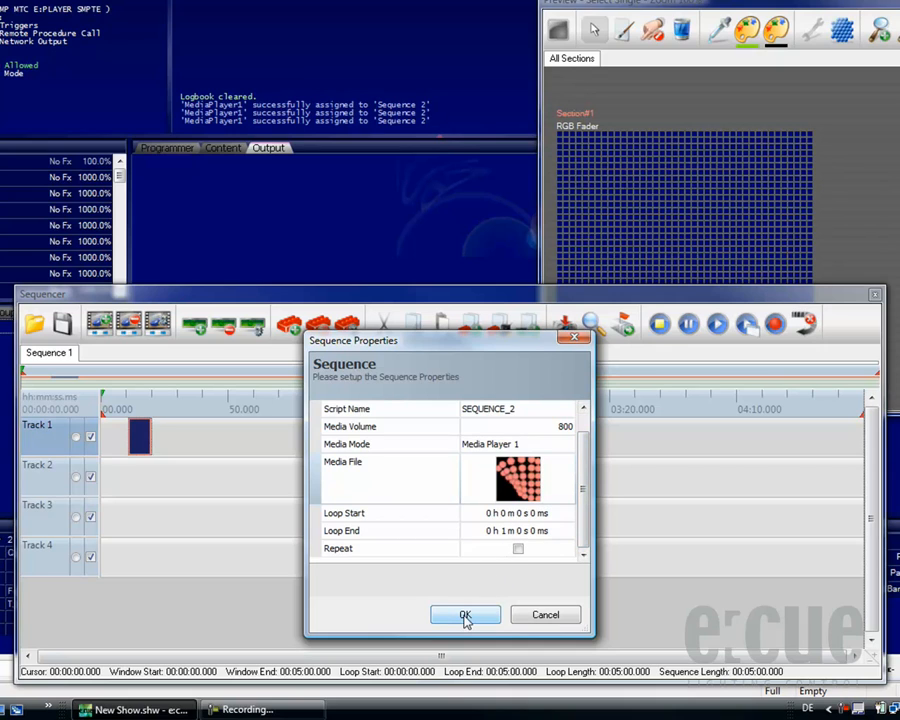
left_click(465, 615)
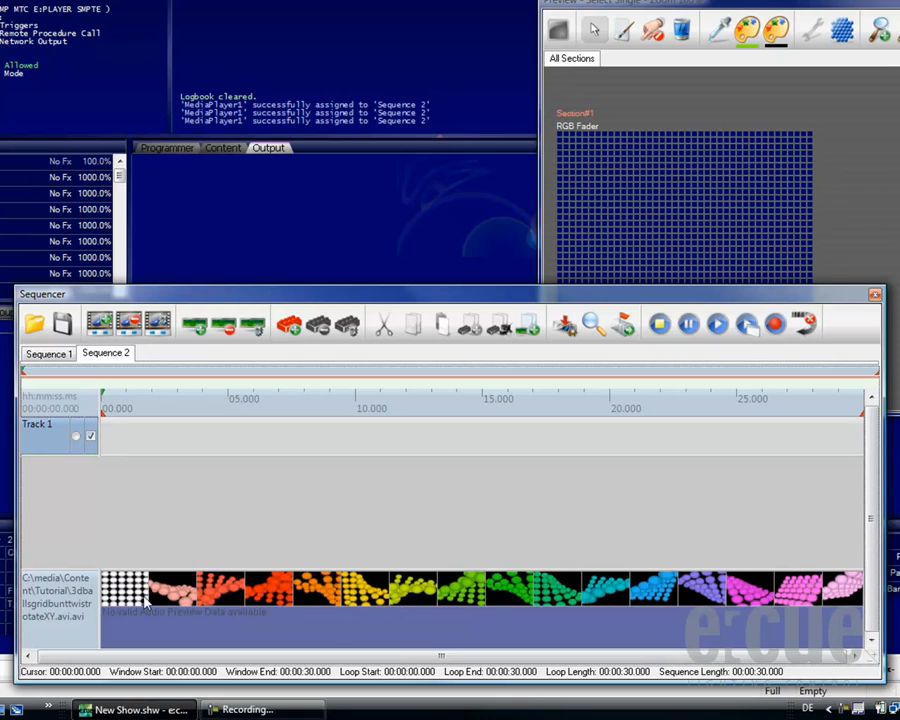
mouse_move(825, 604)
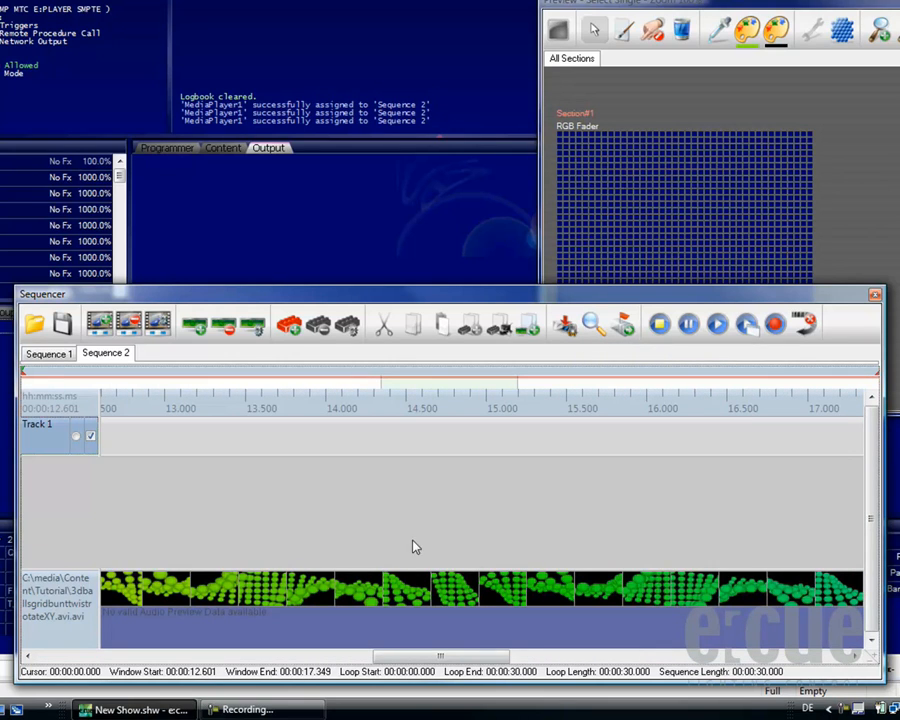
Drag the Sequence 2 timeline scrollbar back to the start, showing the first five seconds.
left_click_drag(440, 656, 420, 656)
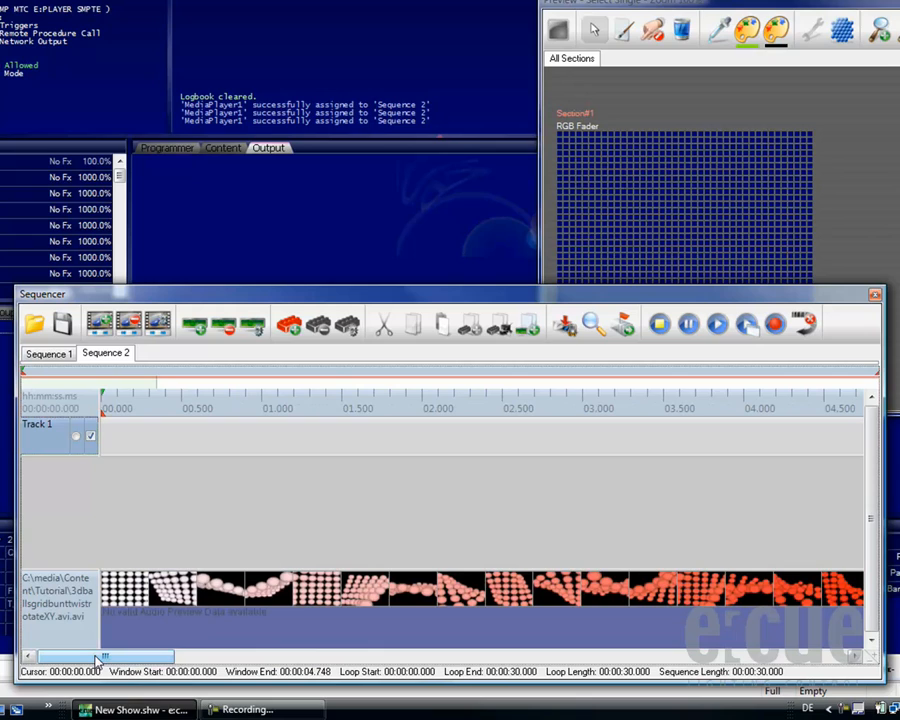
mouse_move(150, 628)
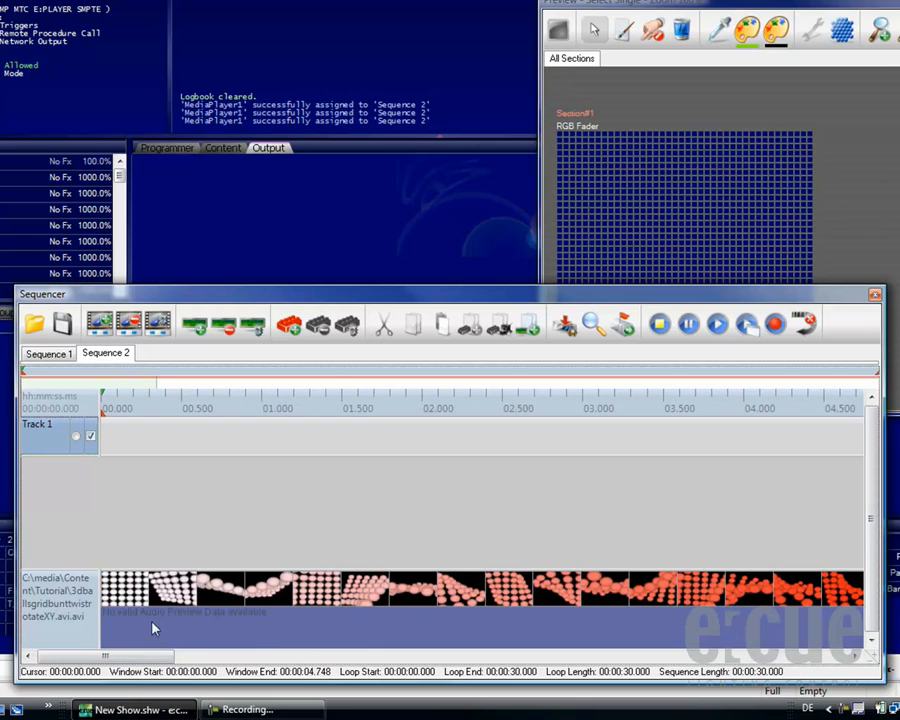
mouse_move(155, 349)
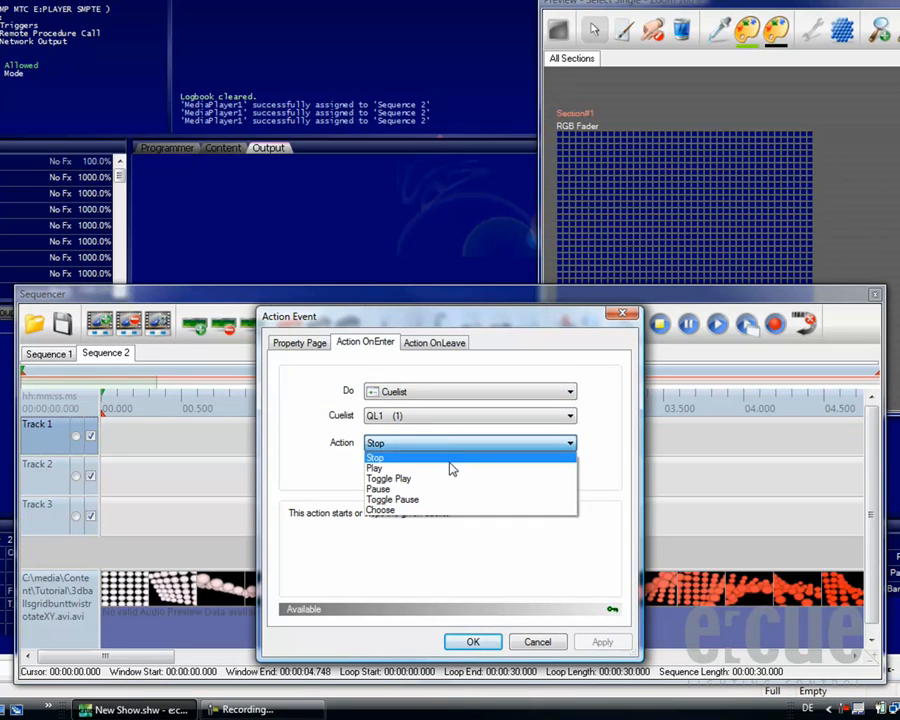
Add a Track 1 action event: Cuelist QL1 Play on enter, Stop on leave.
left_click(433, 342)
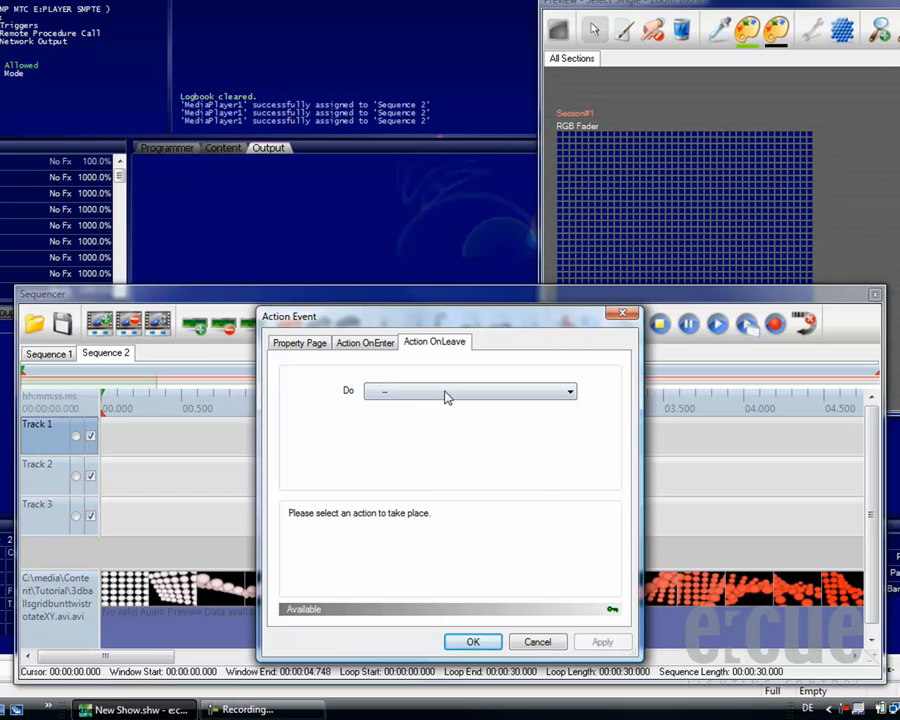
left_click(468, 391)
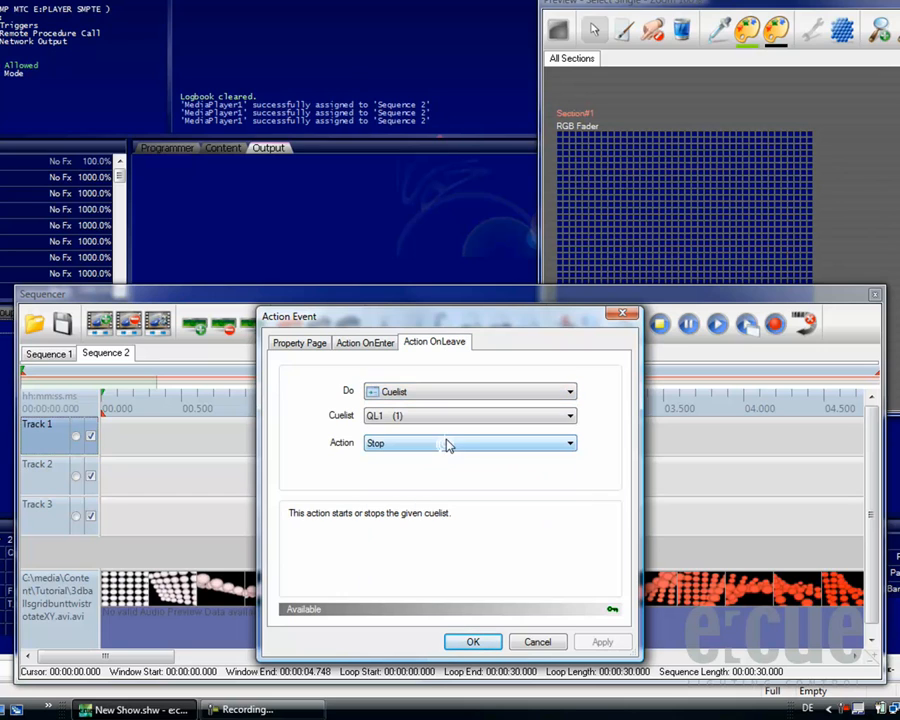
left_click(472, 641)
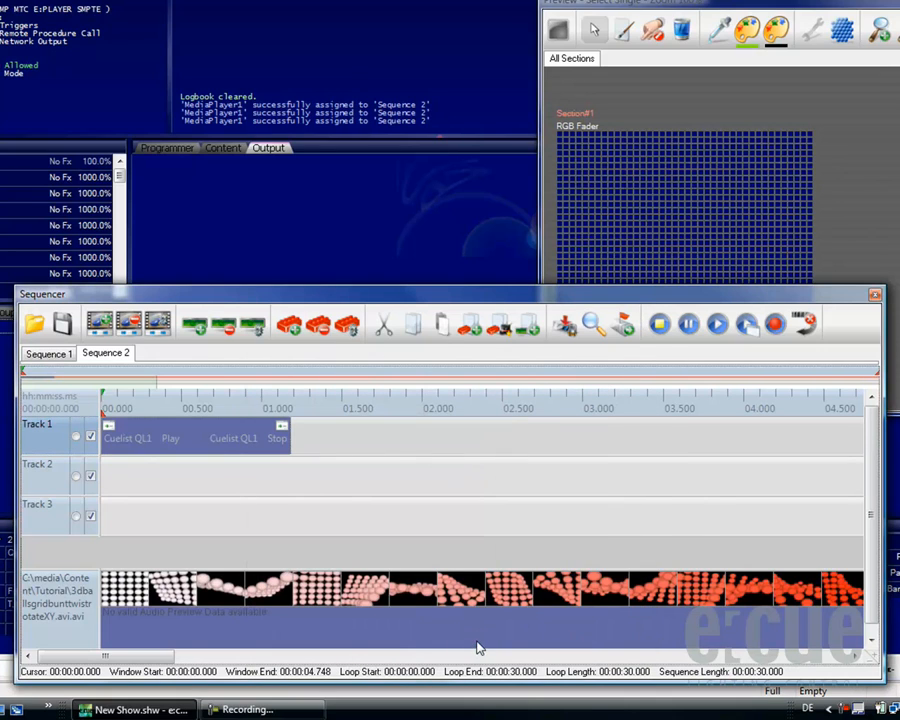
mouse_move(718, 324)
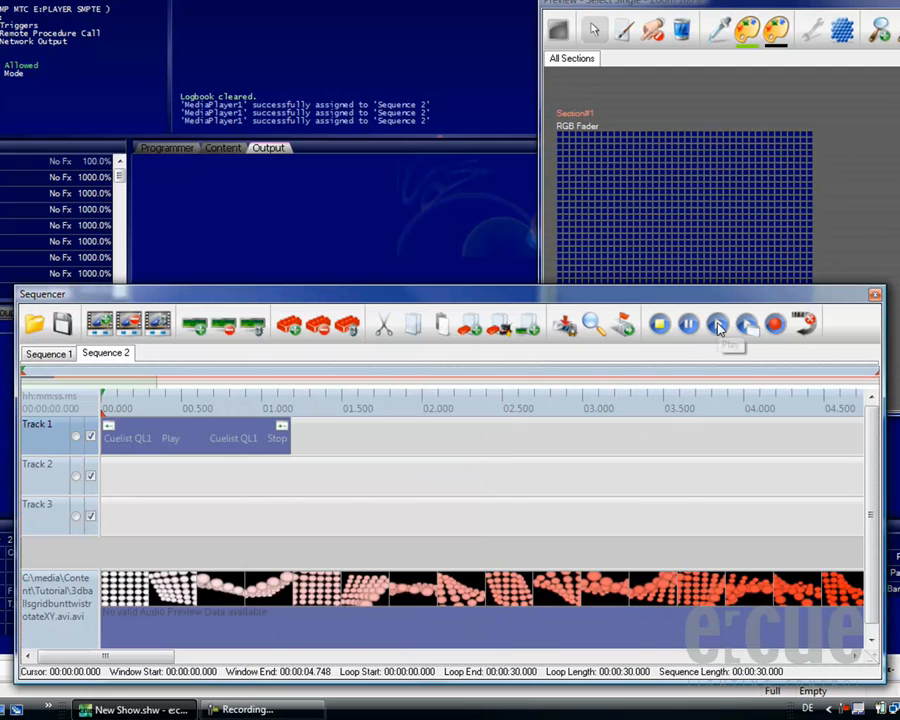
Play back Sequence 2 to test the video and QL1 cuelist events.
left_click(717, 324)
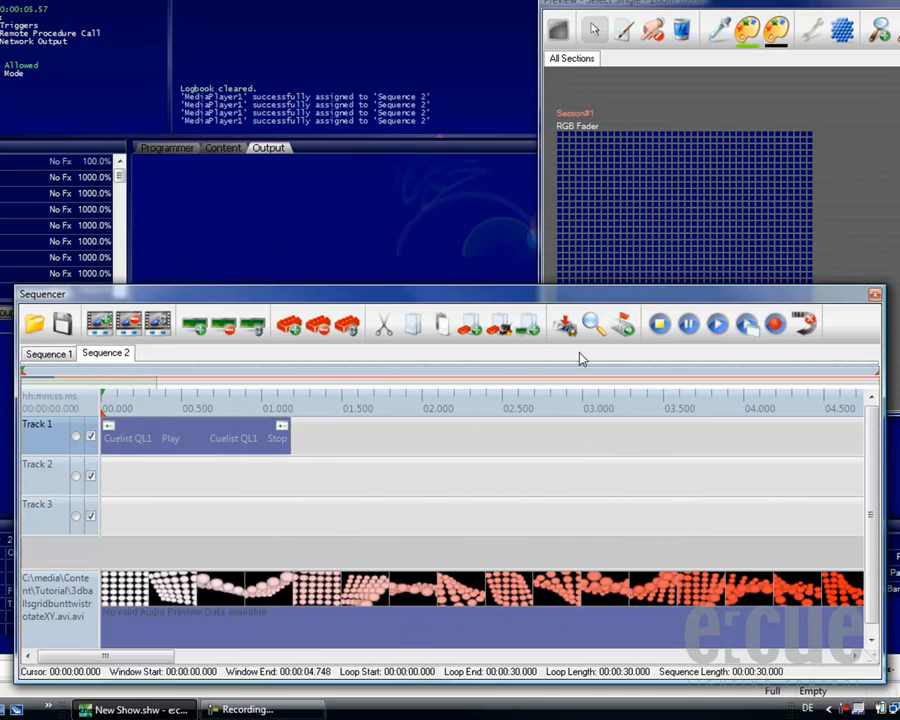
Add Sequence 3 as a media sequence on Media Player 2 with 'Sounds Better with you.wav'.
left_click(97, 322)
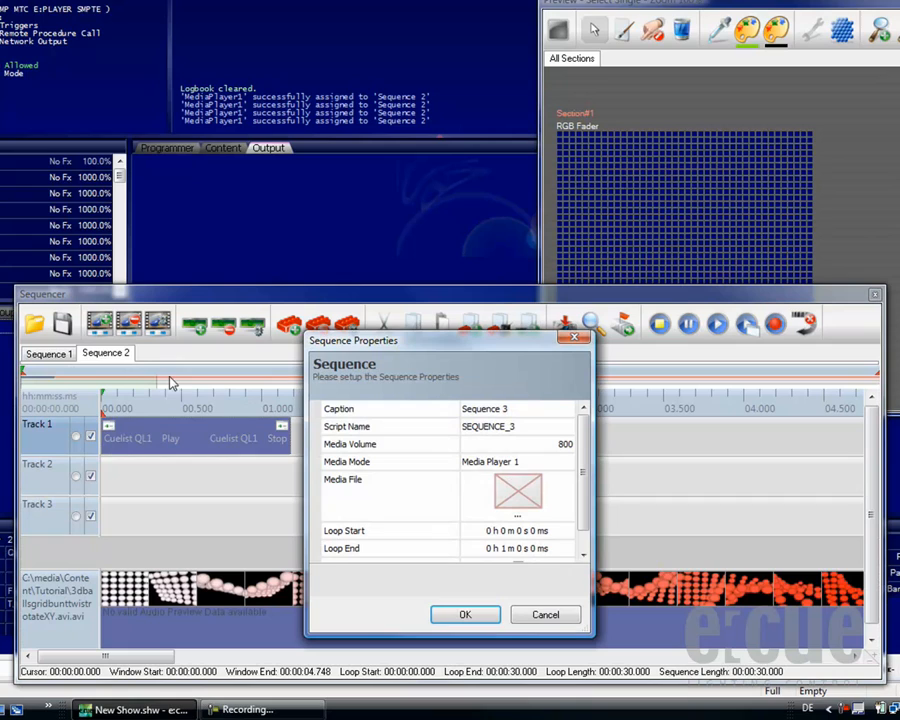
mouse_move(517, 413)
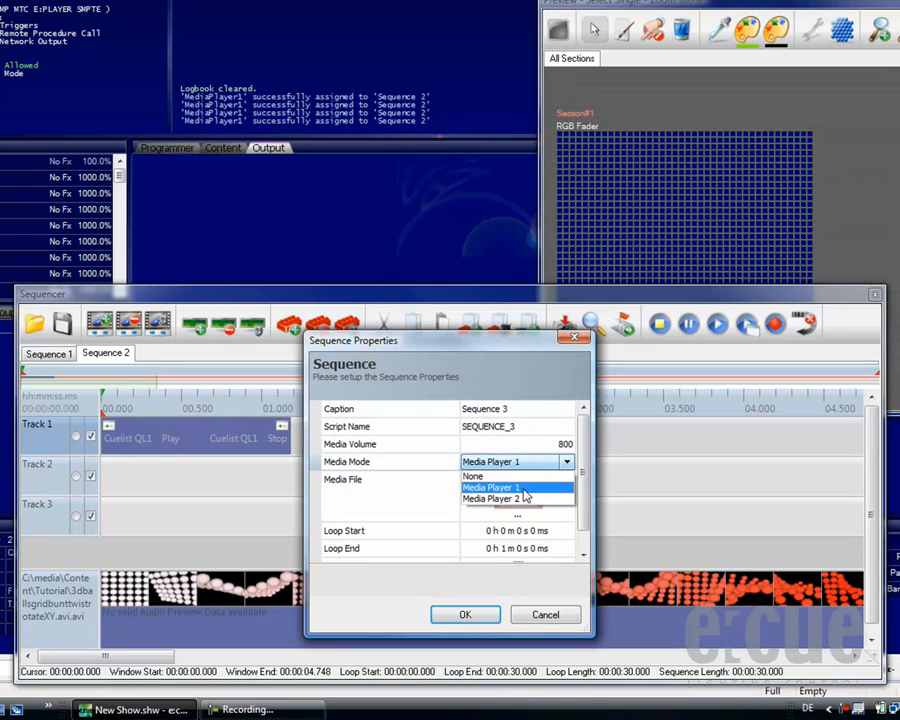
left_click(509, 498)
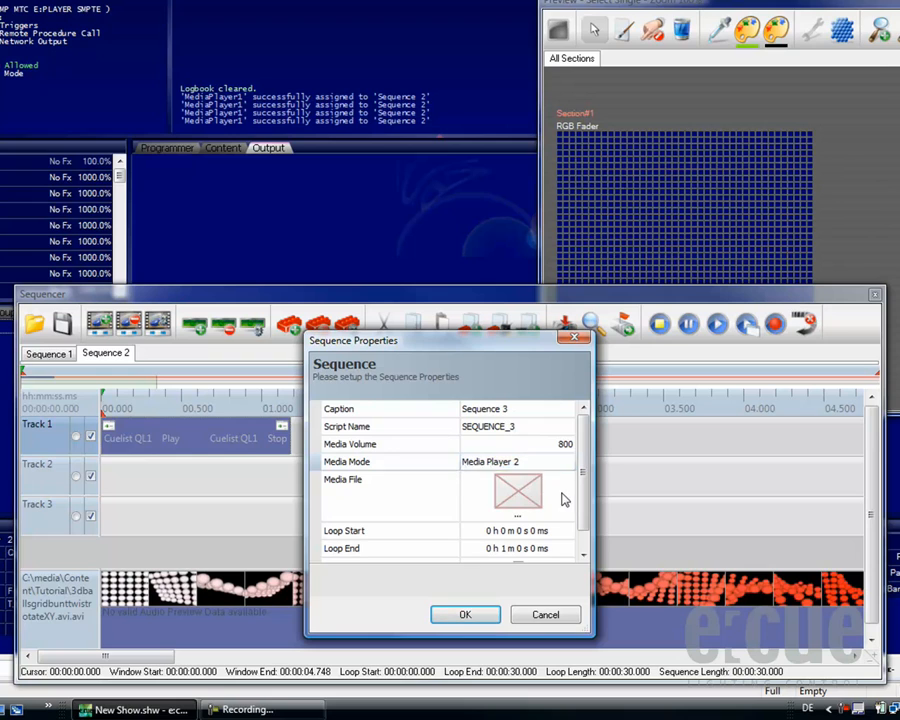
left_click(509, 513)
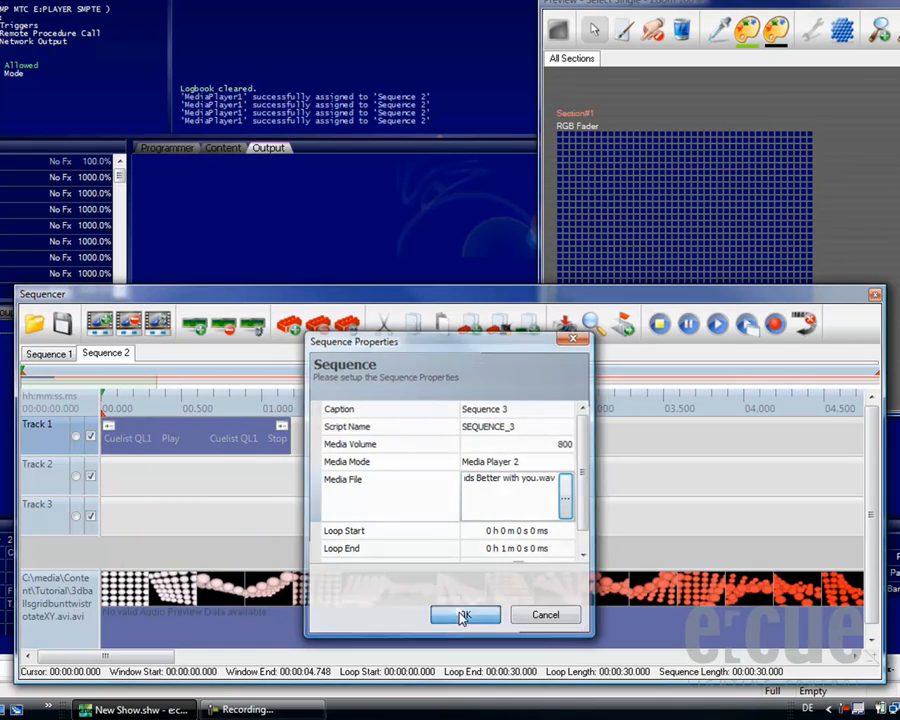
left_click(465, 615)
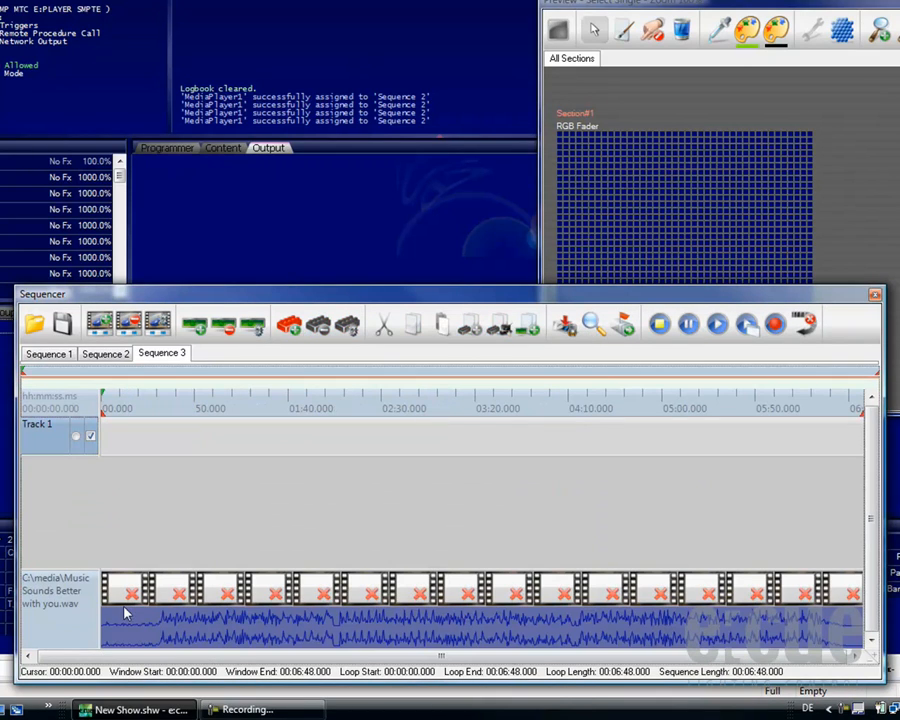
mouse_move(495, 624)
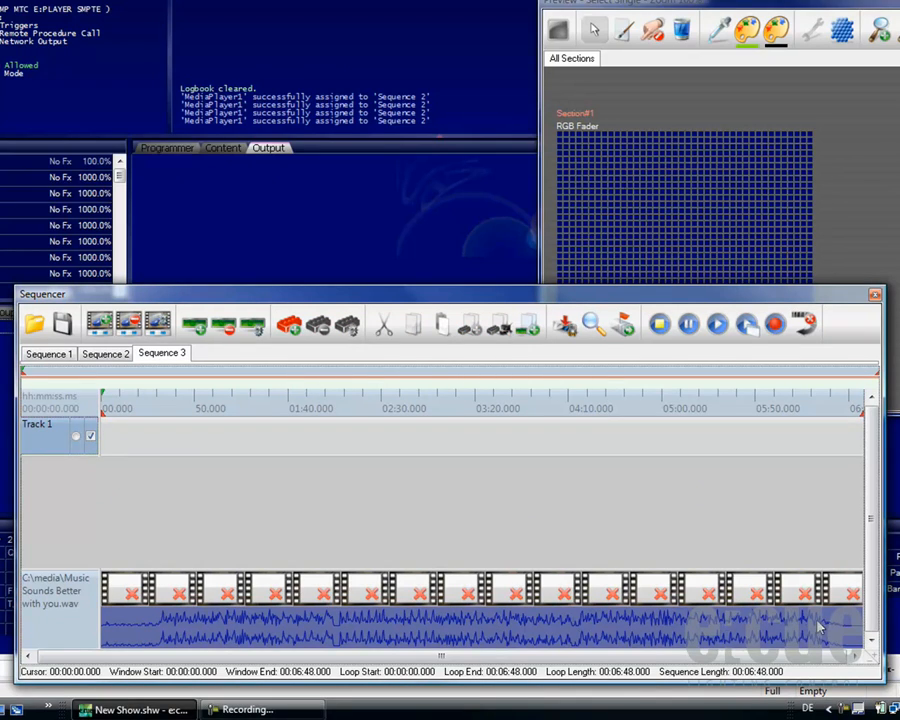
mouse_move(150, 510)
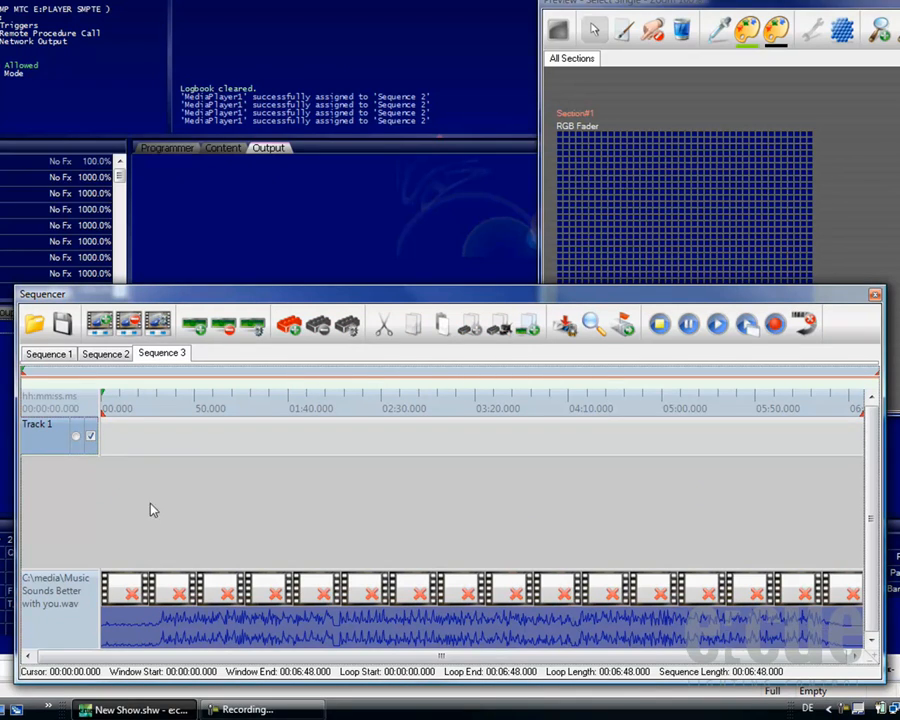
mouse_move(127, 365)
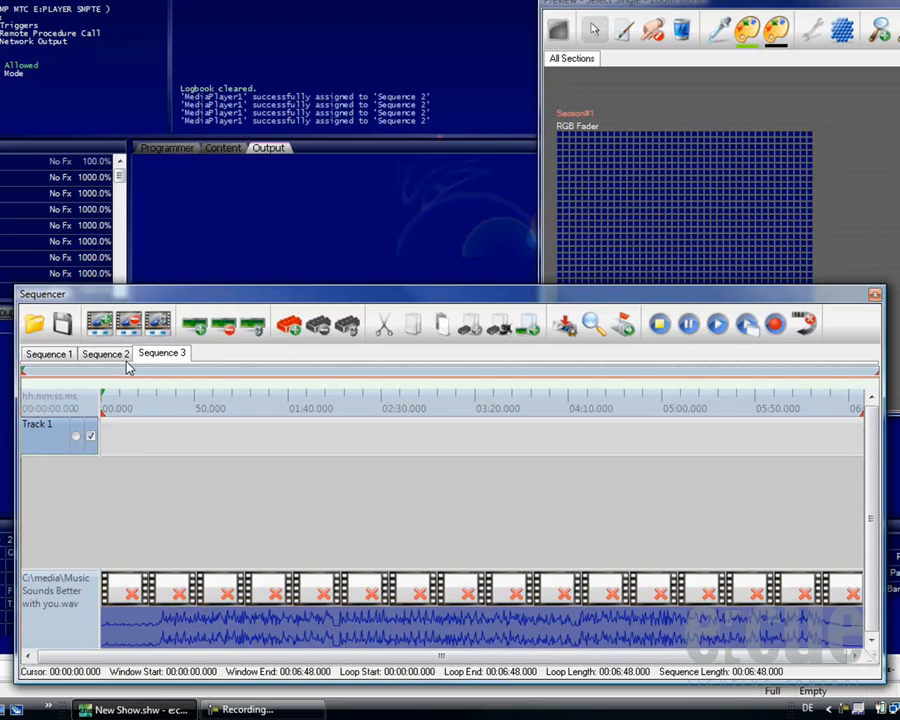
Select the Sequence 2 tab to view its video track and QL1 action event.
left_click(105, 353)
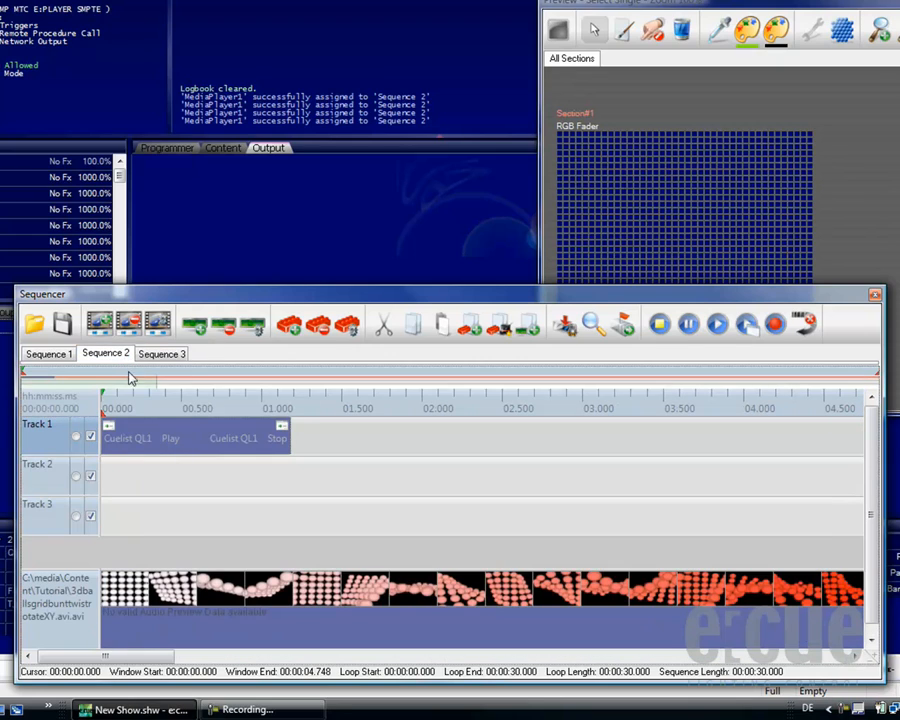